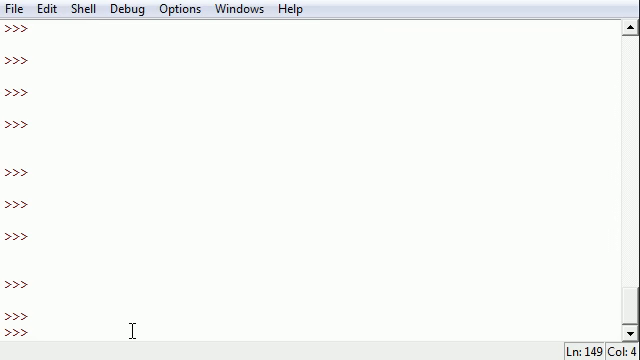
# Define ages={'dad':42,'mom':48,'lisa':7} and echo it to list the three pairs
pyautogui.write('ages')
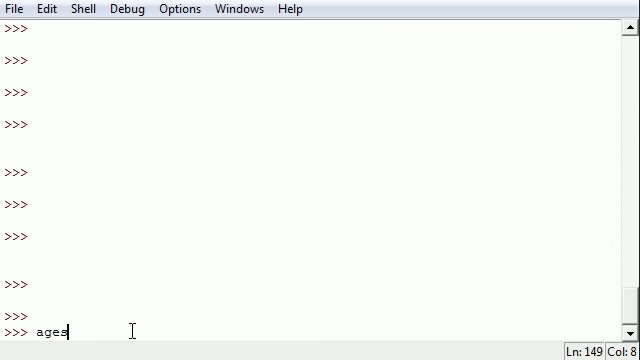
pyautogui.write('s={}')
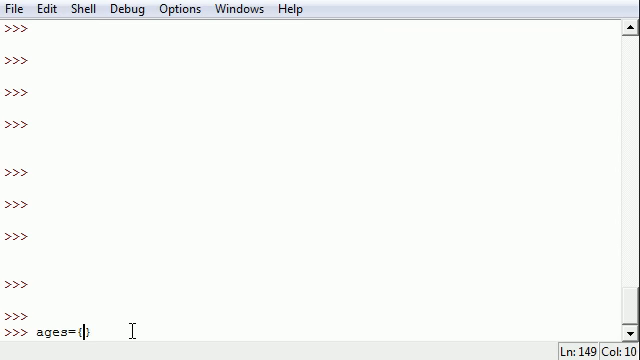
pyautogui.write("''")
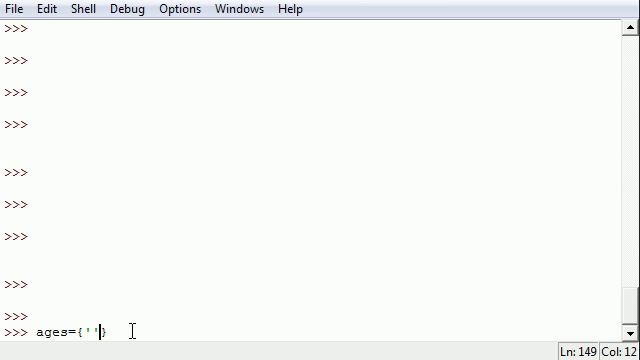
pyautogui.write('dad')
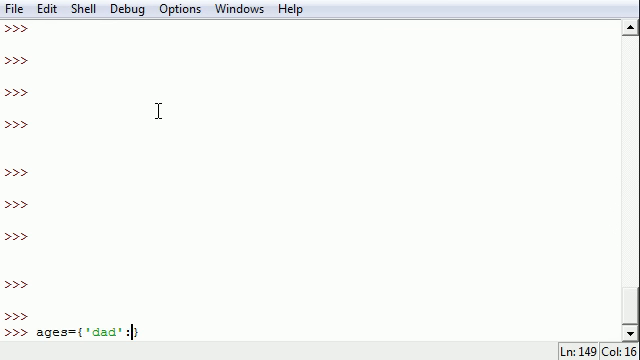
pyautogui.write('42,')
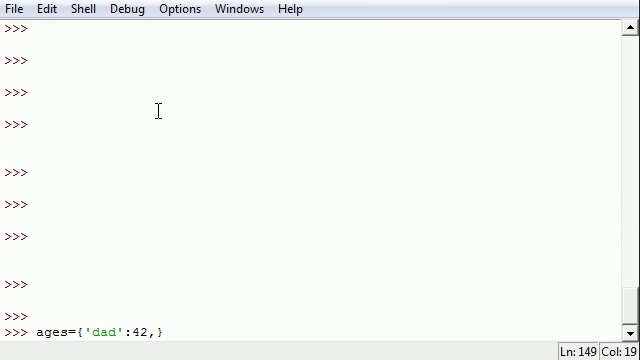
pyautogui.write("''")
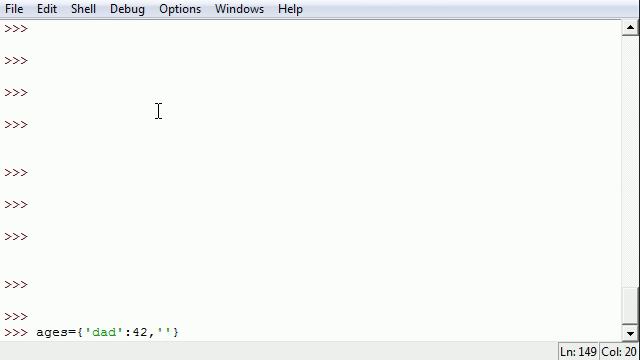
pyautogui.write('mom')
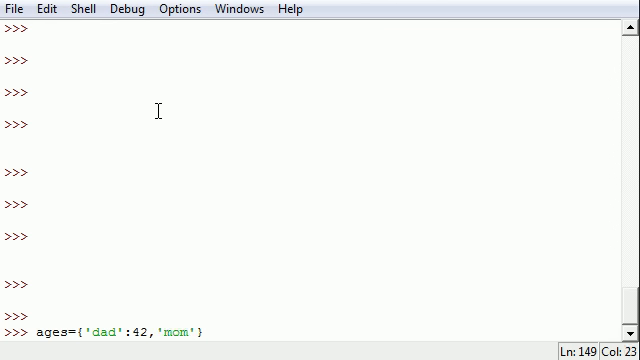
pyautogui.write(':4')
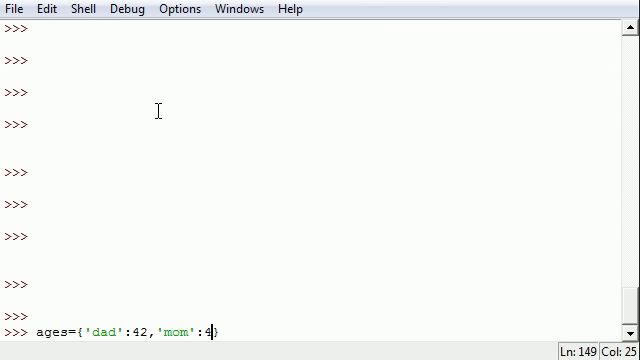
pyautogui.write('8')
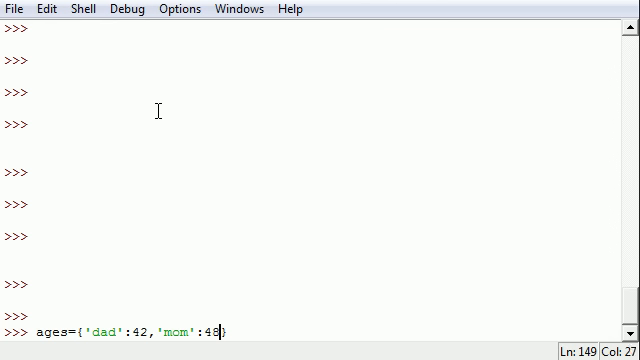
pyautogui.write(',')
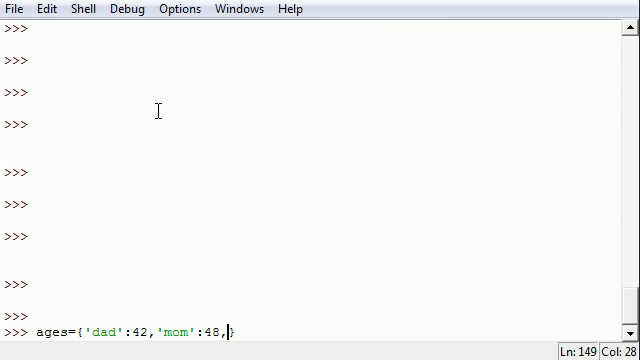
pyautogui.write("'")
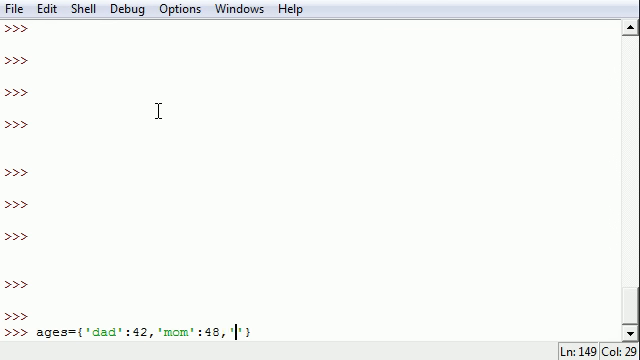
pyautogui.write('lisa')
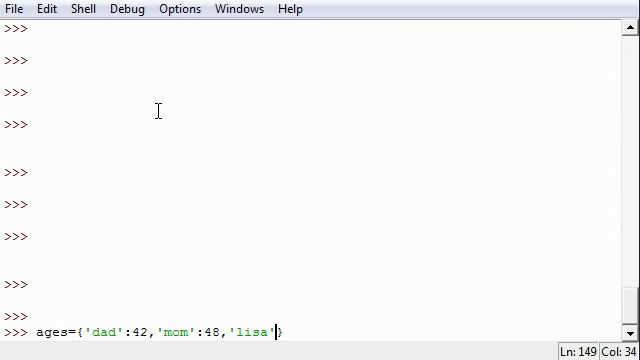
pyautogui.write(':7')
pyautogui.write('ages')
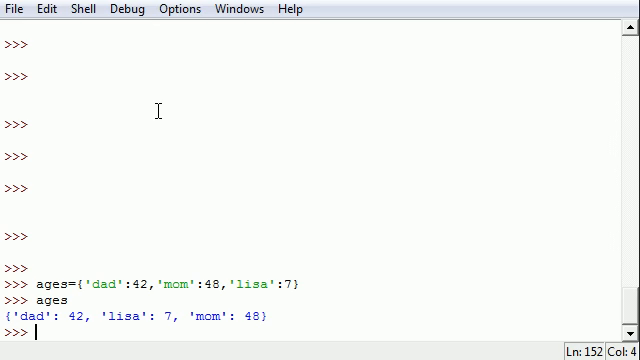
# Run 'for item in ages: print item' so the keys dad, lisa and mom are printed
pyautogui.write('for item')
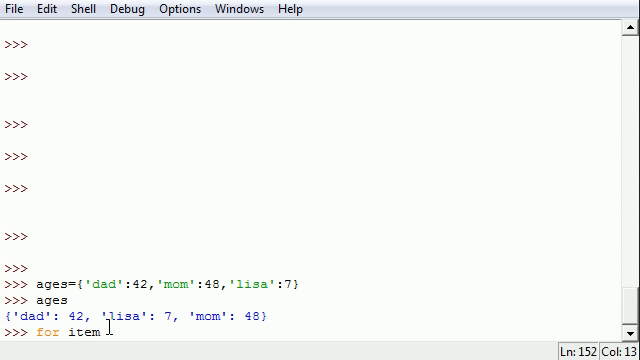
pyautogui.doubleClick(84, 332)
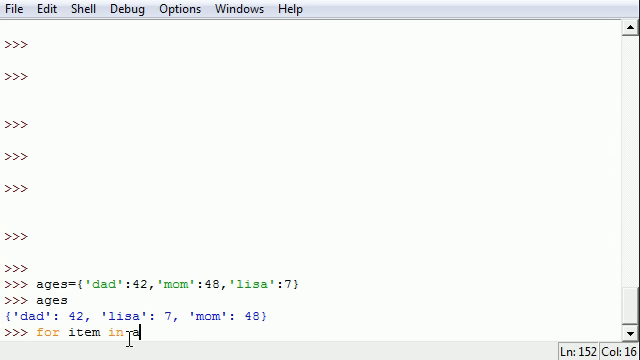
pyautogui.write('ages')
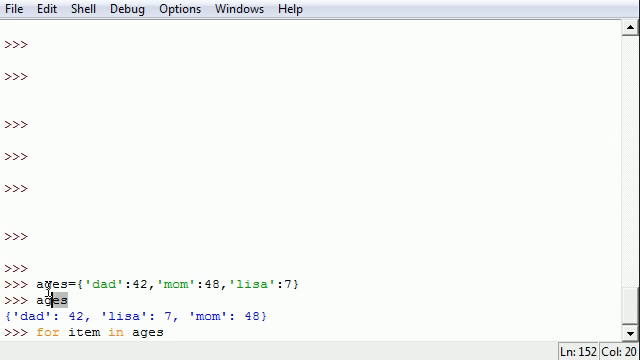
pyautogui.write(':')
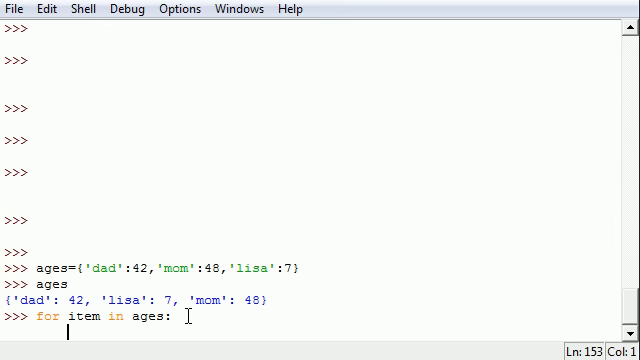
pyautogui.write('print item')
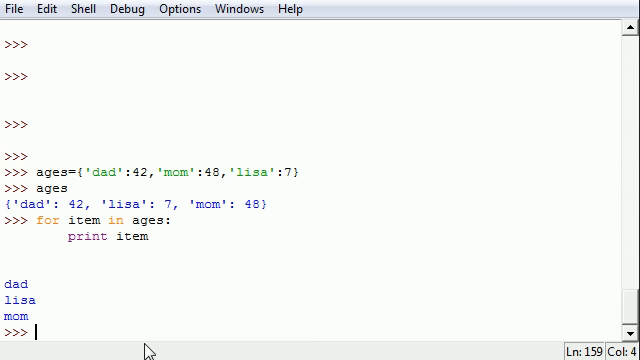
pyautogui.write('for')
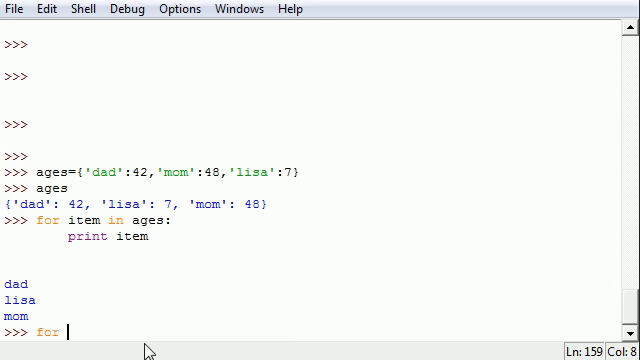
# Write 'for item in ages: print item, ages[item]' to pair each key with its value
pyautogui.write('item in')
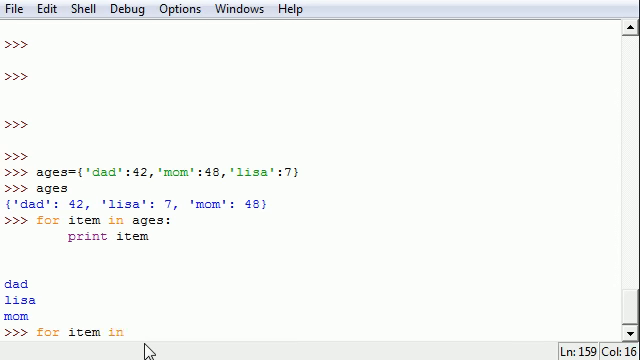
pyautogui.write('ages')
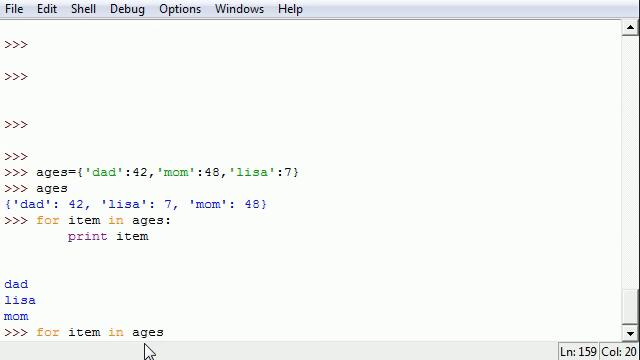
pyautogui.write(':')
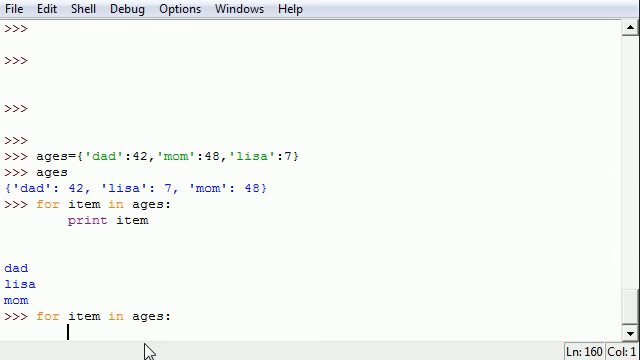
pyautogui.write('print')
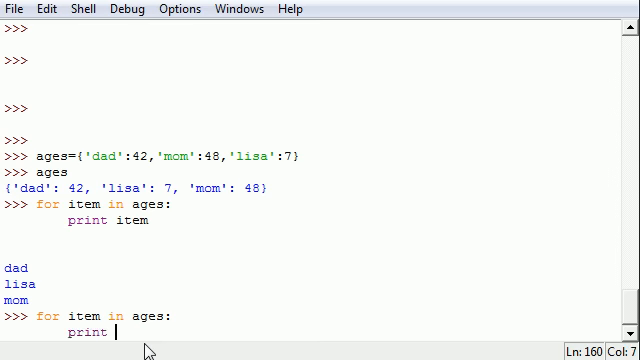
pyautogui.write('item')
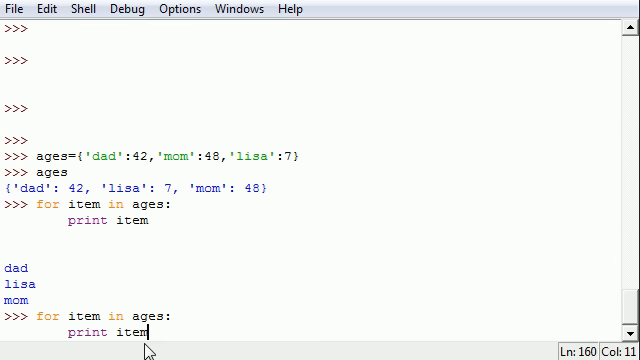
pyautogui.write(',')
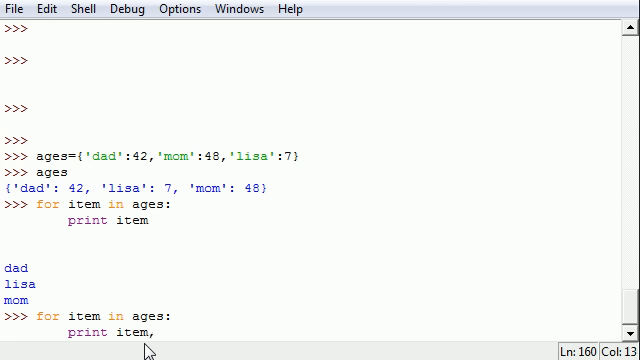
pyautogui.write('ages[]')
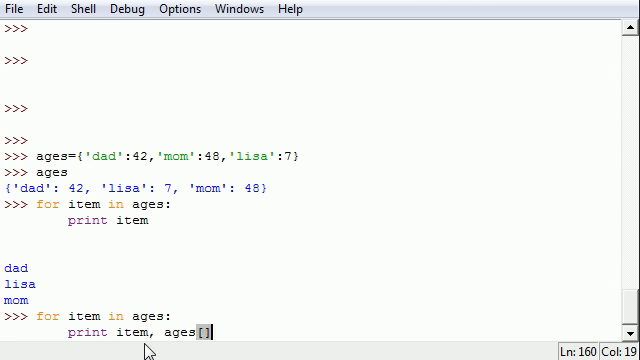
pyautogui.write('item')
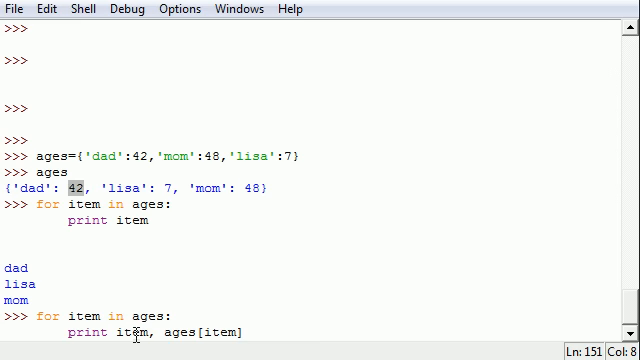
pyautogui.doubleClick(176, 332)
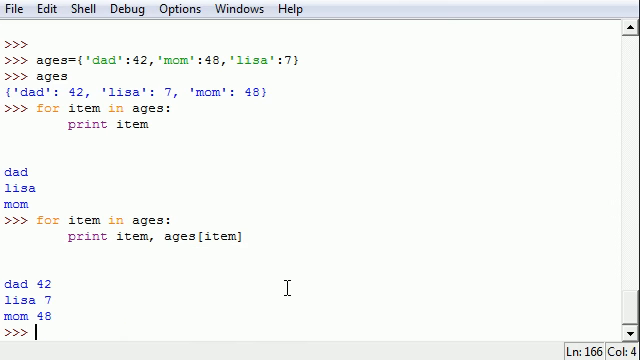
pyautogui.moveTo(52, 284)
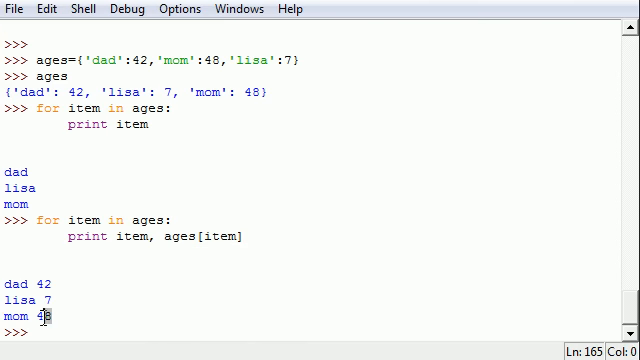
pyautogui.doubleClick(24, 316)
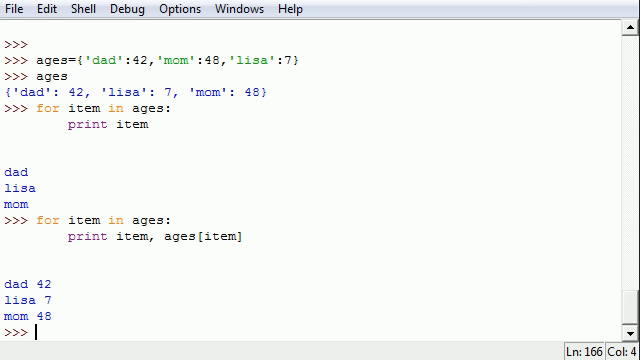
pyautogui.write('whi')
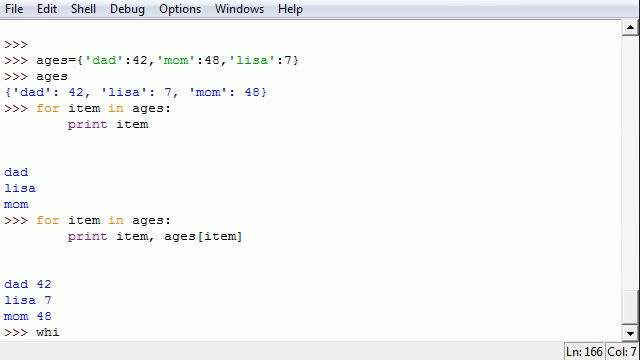
# Enter the 'while 1:' header after trying and erasing sample conditions like 'variable <'
pyautogui.write('le one <')
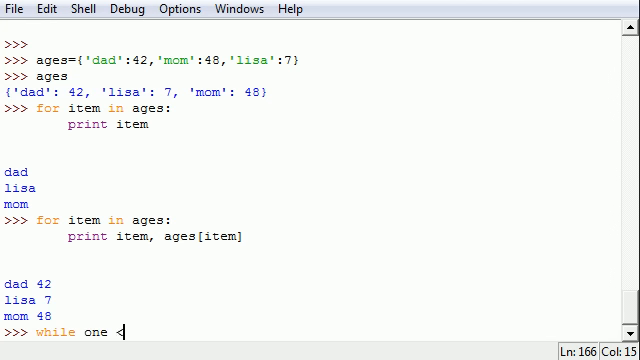
pyautogui.press('BackSpace')
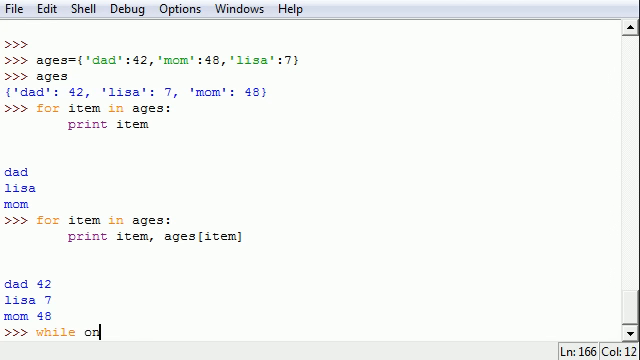
pyautogui.press('BackSpace')
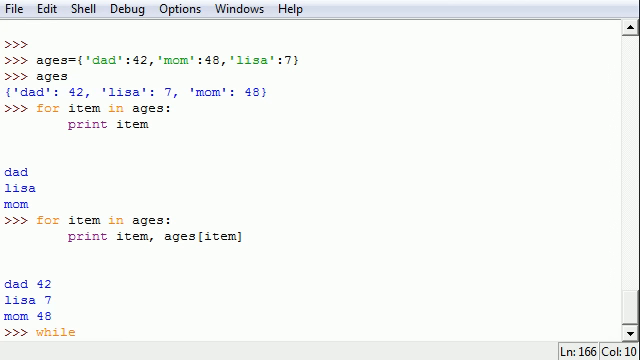
pyautogui.write('" "')
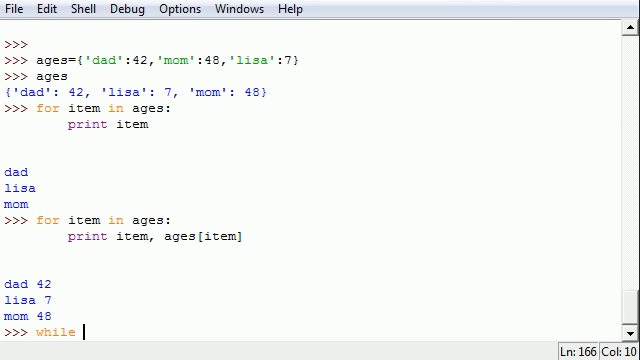
pyautogui.write('1')
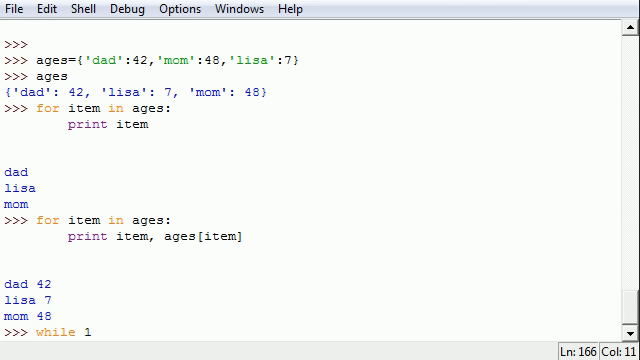
pyautogui.write(':')
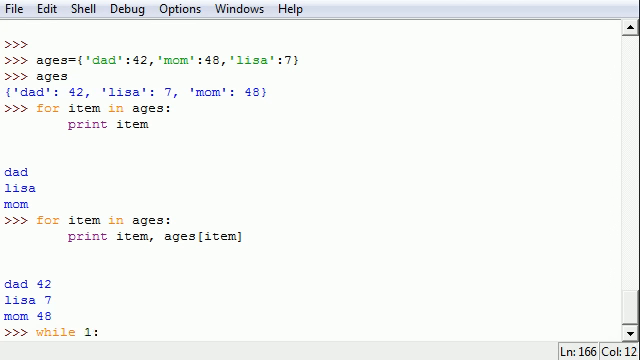
pyautogui.press('BackSpace')
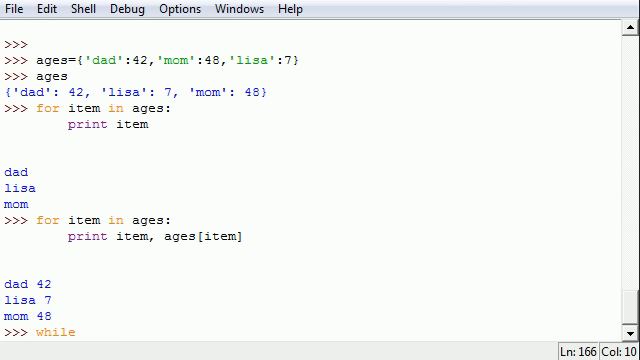
pyautogui.write('variable <')
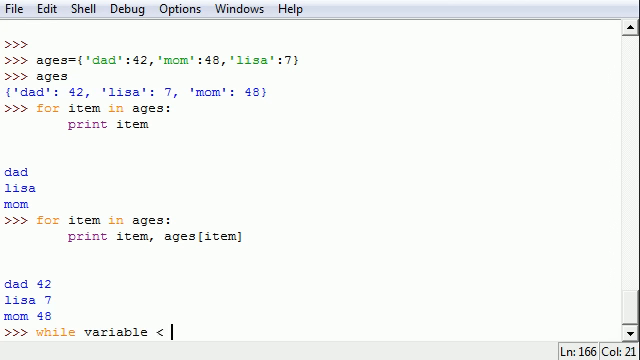
pyautogui.press('BackSpace')
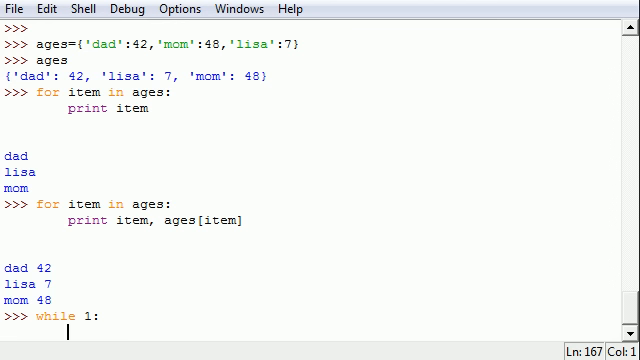
# Add the body line name = raw_input('Enter name: ') under while 1:
pyautogui.write('name')
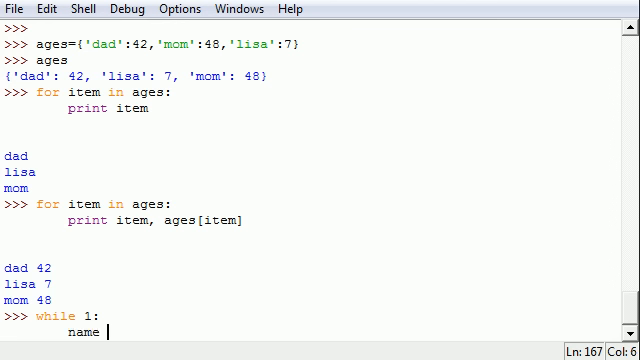
pyautogui.write('= raw')
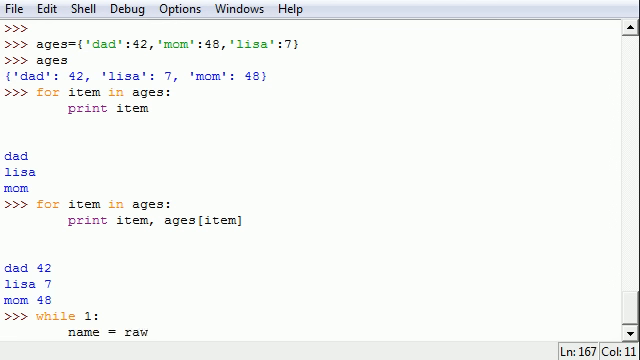
pyautogui.write('_input')
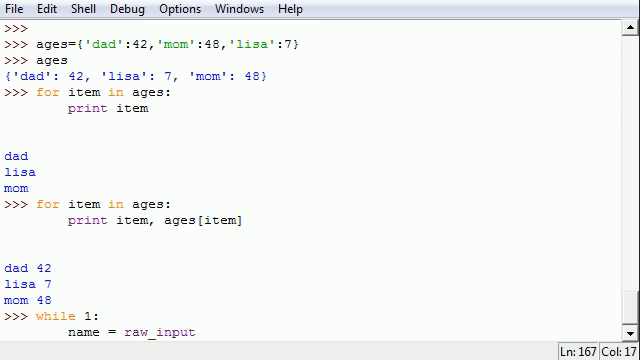
pyautogui.write("('')")
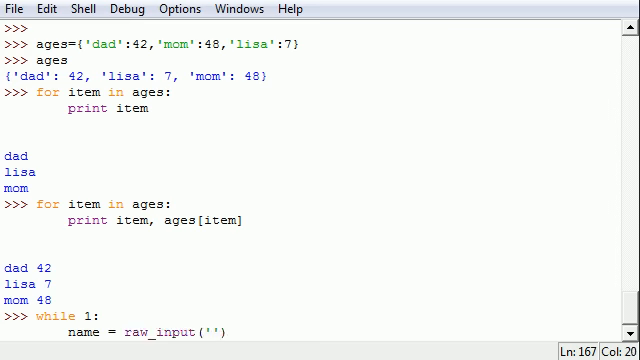
pyautogui.write('Enter name:')
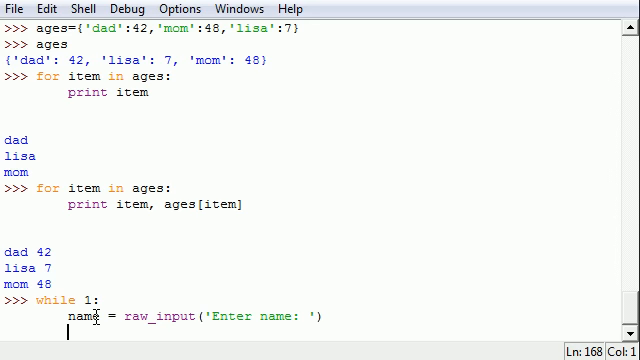
# Add if name == 'quit': break and run the name-reading loop
pyautogui.write("if name == '")
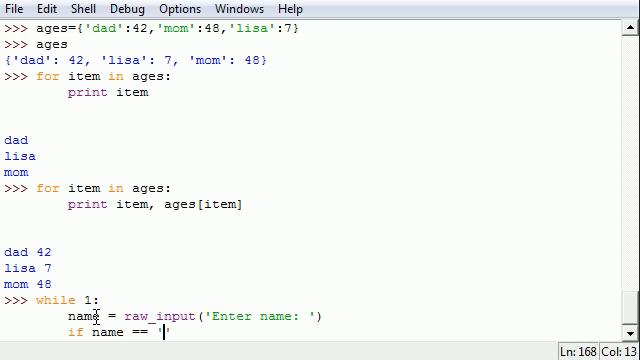
pyautogui.write("quit'")
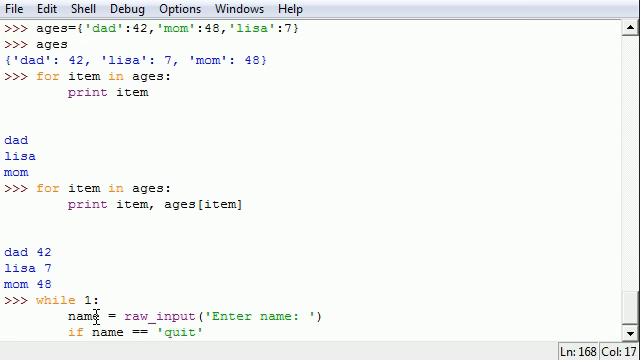
pyautogui.write(':')
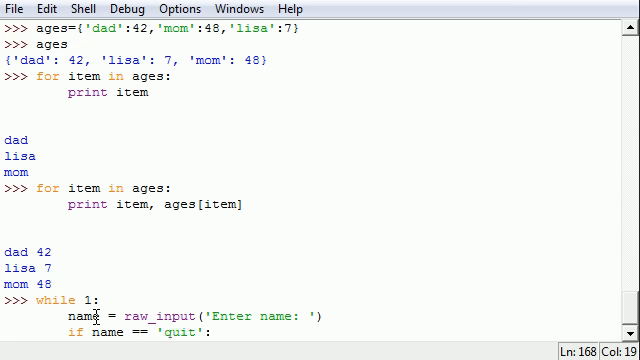
pyautogui.write('break')
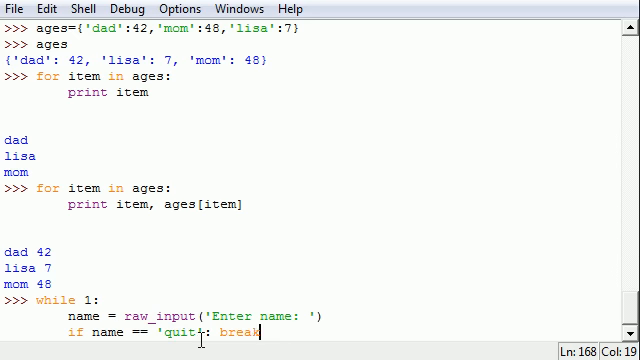
pyautogui.press('Return')
pyautogui.write('tom')
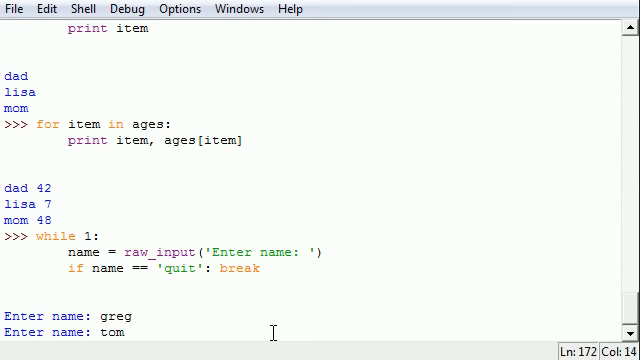
# Answer the prompts with lisa and bucky, then submit quit to end the loop
pyautogui.write('lisa')
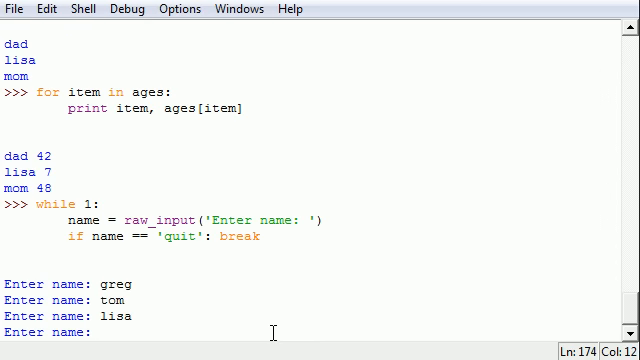
pyautogui.write('bucky')
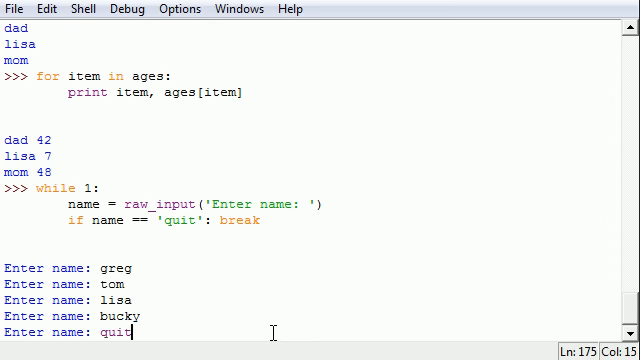
pyautogui.press('Return')
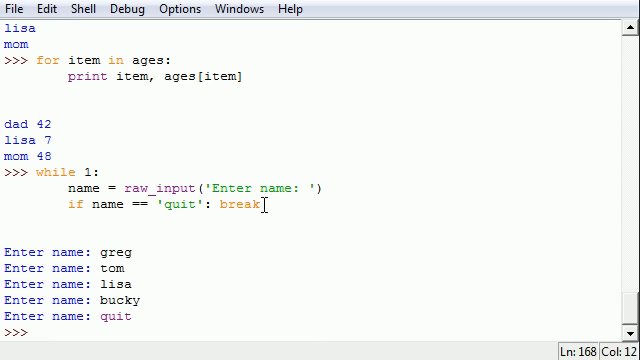
pyautogui.doubleClick(240, 206)
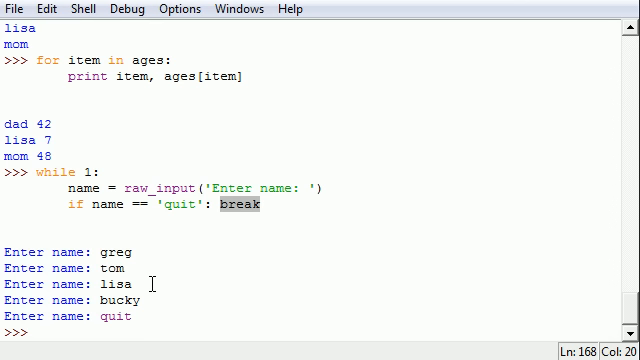
pyautogui.moveTo(148, 292)
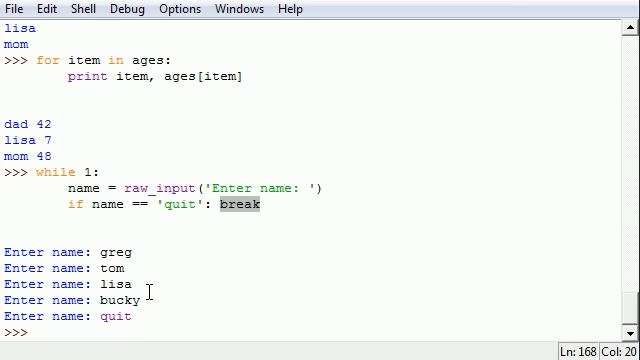